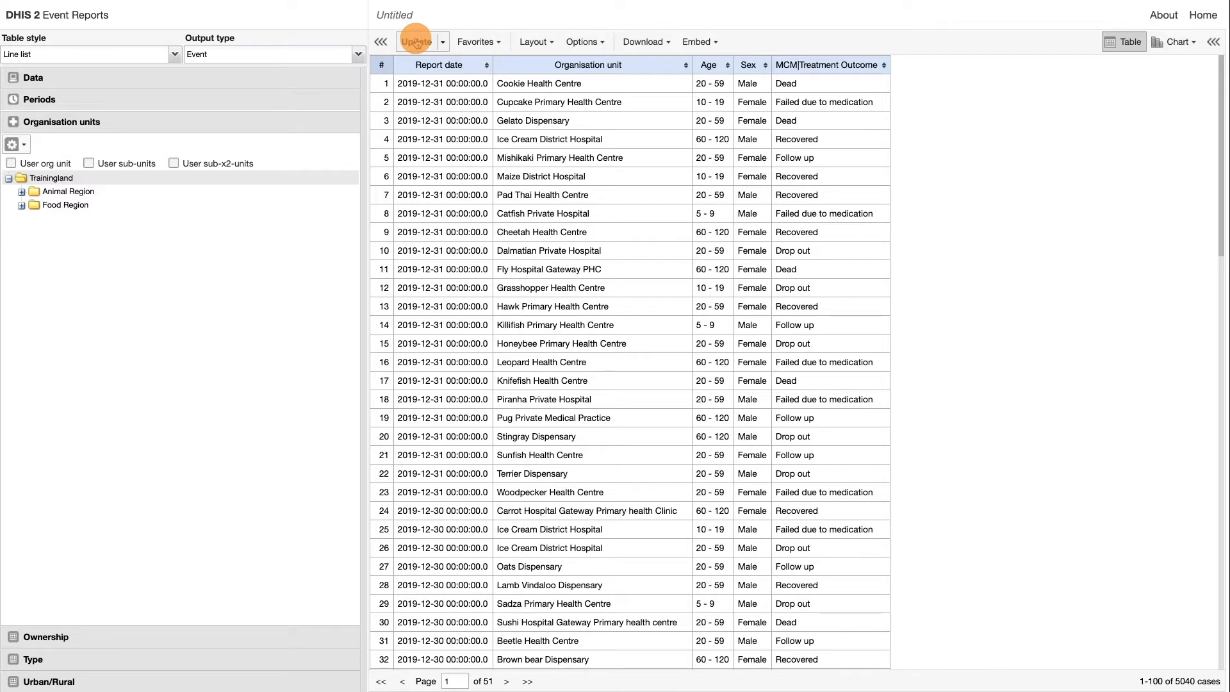
- Filter the line list to [DE] Sex 'One of' Female, leaving 2,492 events
{"action": "left_click", "coordinate": [33, 77]}
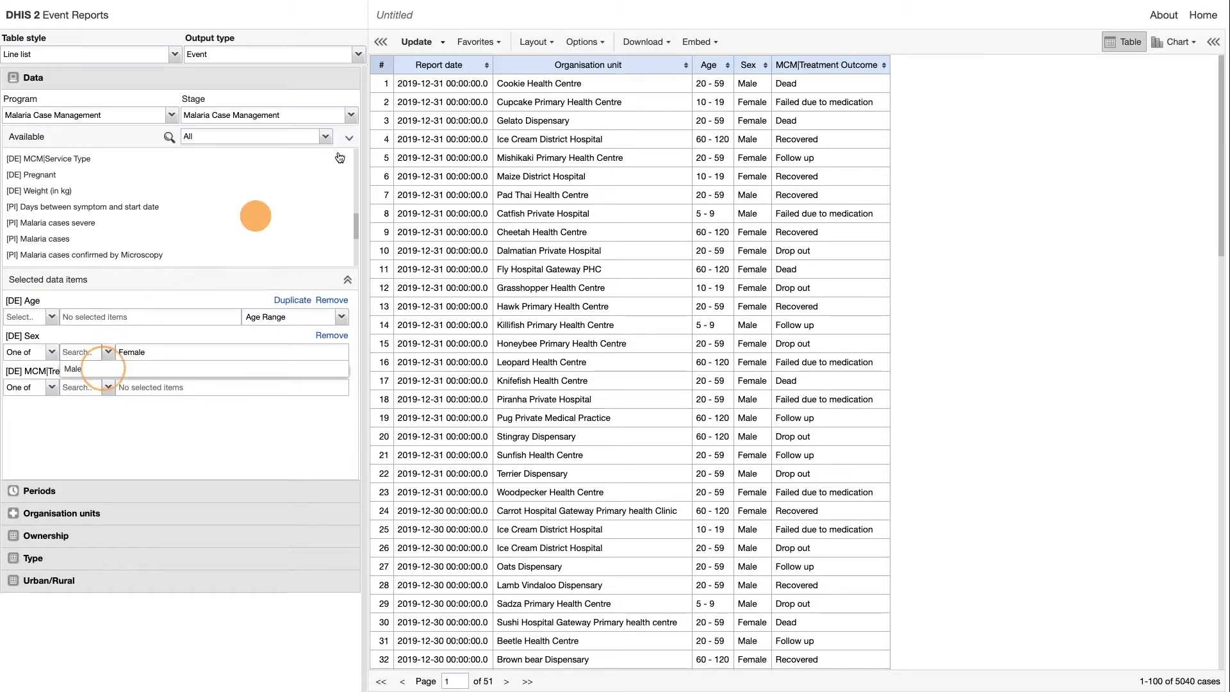
{"action": "left_click", "coordinate": [417, 41]}
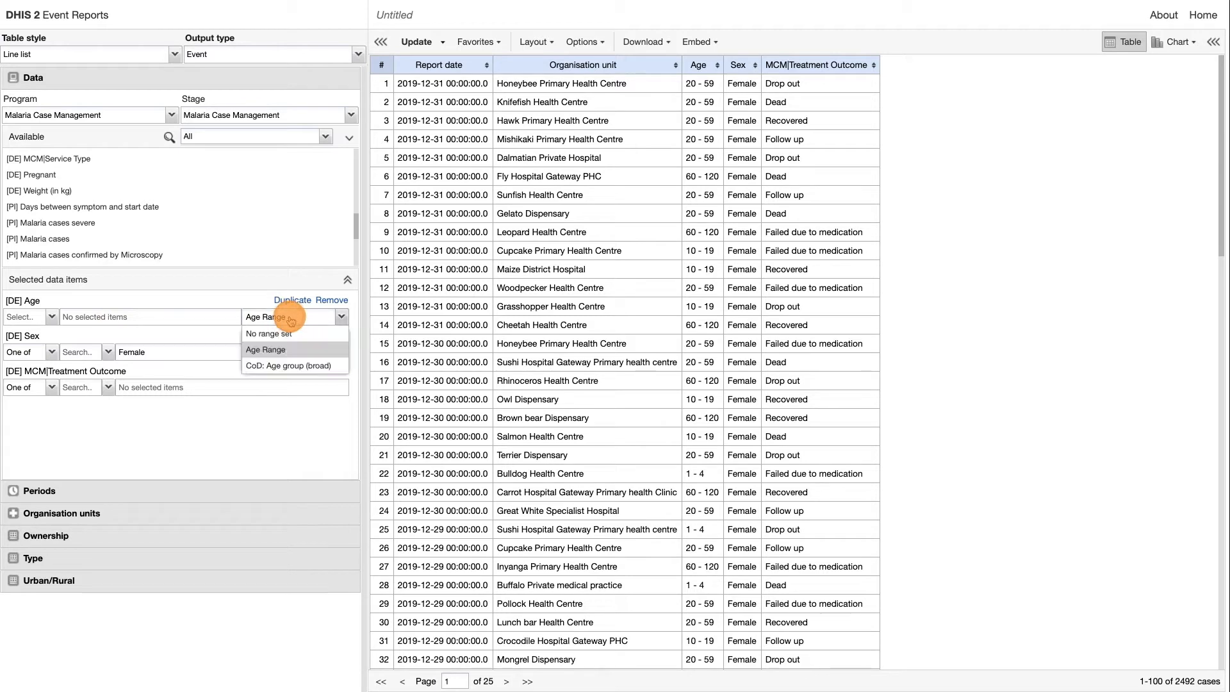
- Switch the [DE] Age legend set from 'Age Range' to 'No range set' and update the list
{"action": "left_click", "coordinate": [268, 333]}
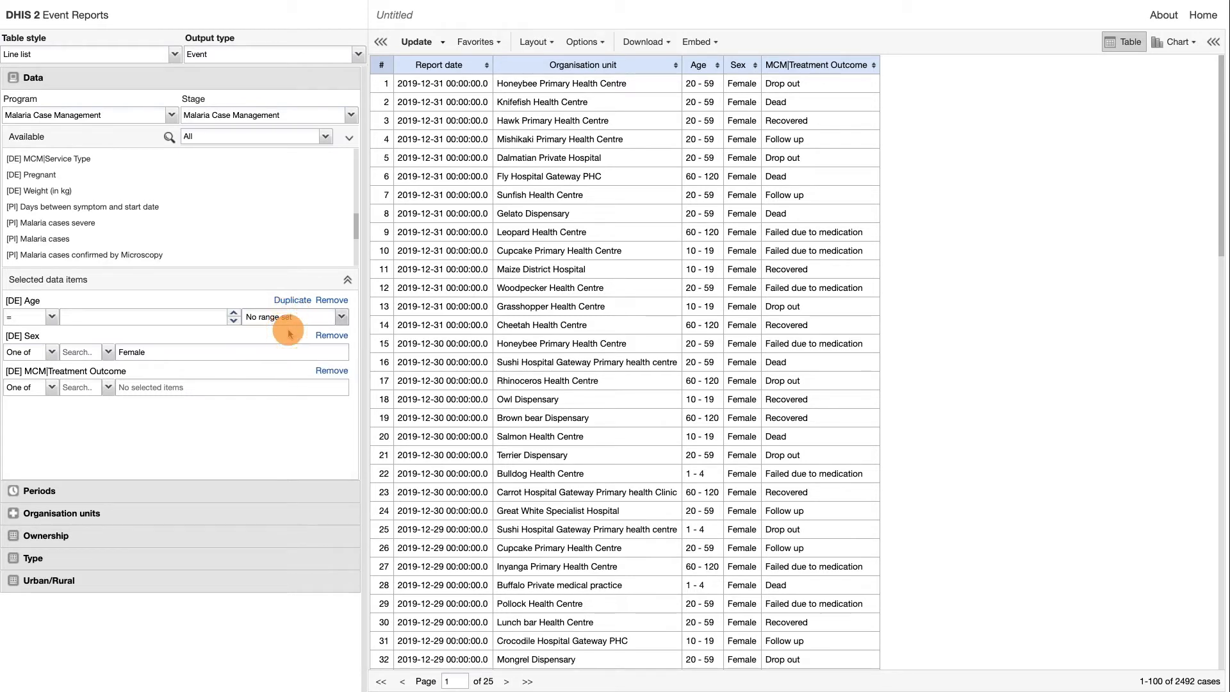
{"action": "left_click", "coordinate": [28, 317]}
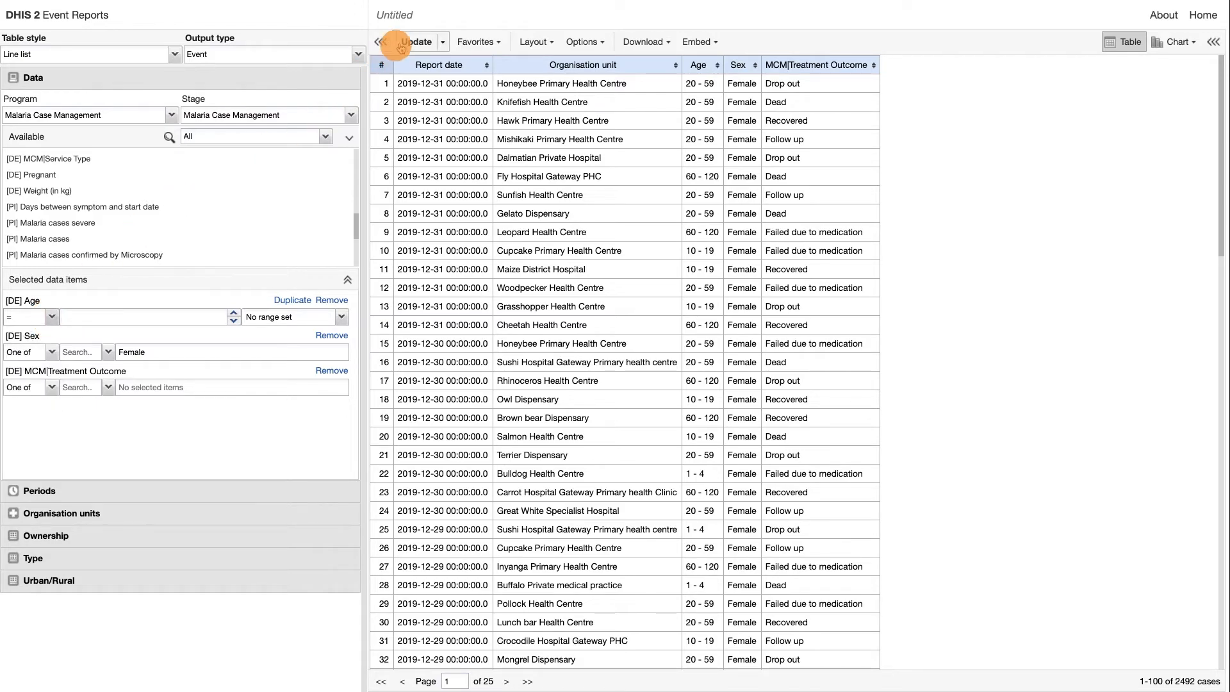
{"action": "left_click", "coordinate": [416, 41]}
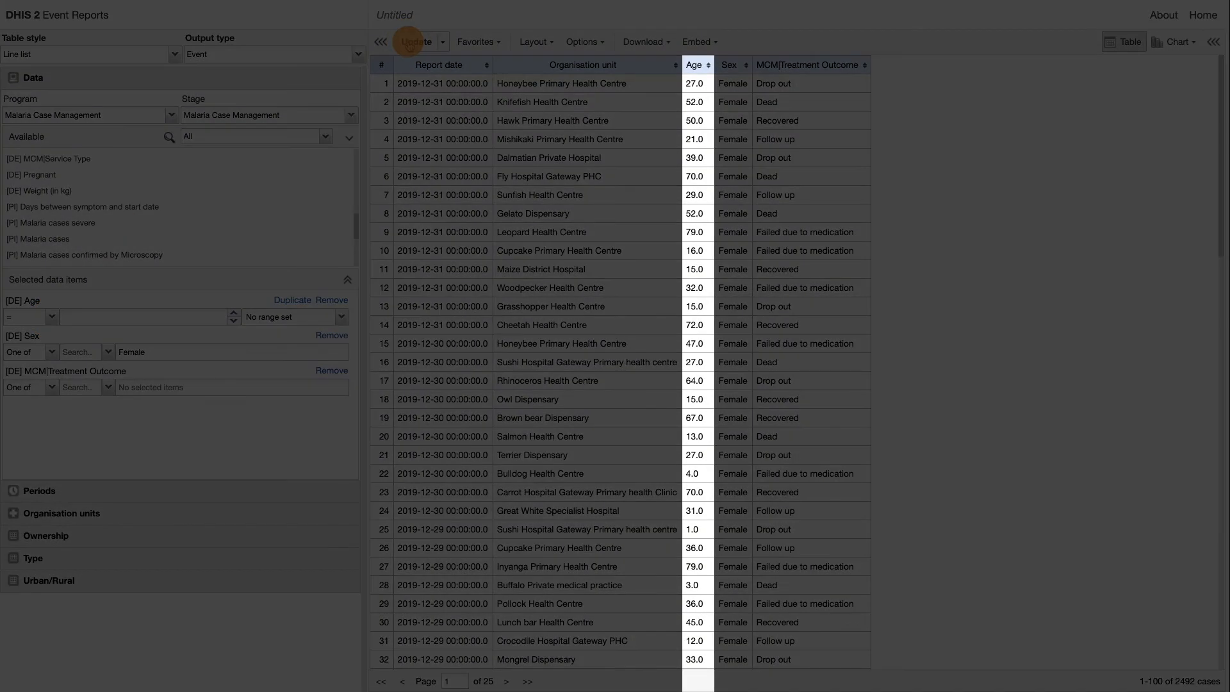